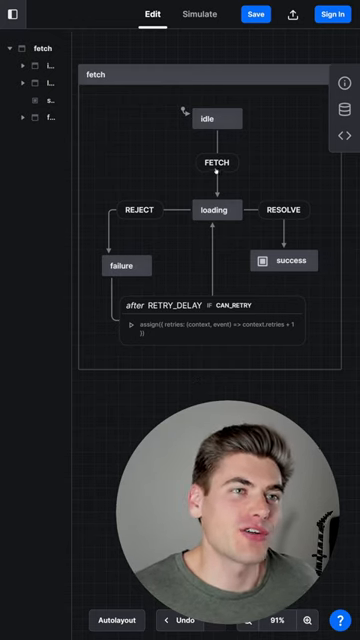
- Show the fetch machine's definition as JSON with idle, loading, success and failure states
right_click(212, 210)
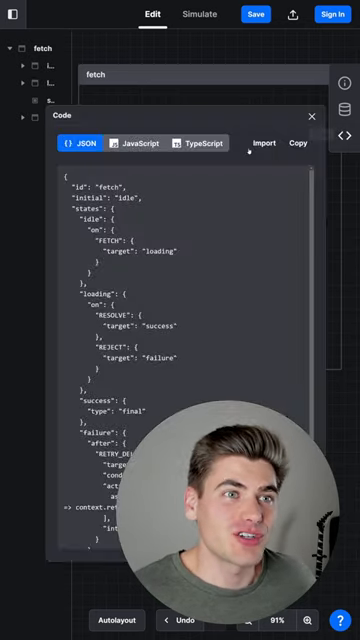
- Move the fetch machine's JSON into VS Code and view it with the Stately visual editor
left_click(312, 116)
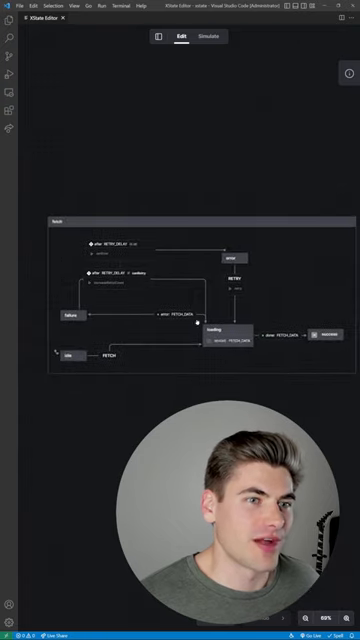
- Run the fetch machine through its states in Simulate mode twice, ending back in Edit mode
left_click(208, 36)
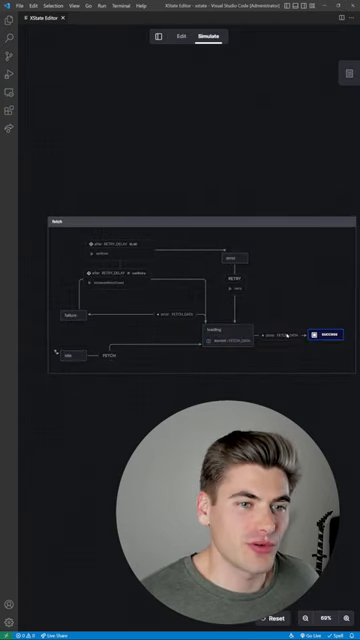
left_click(178, 36)
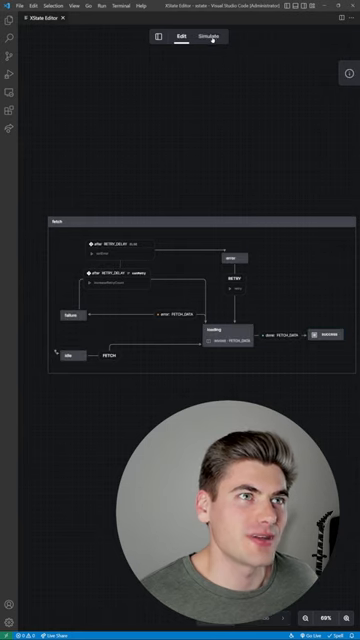
left_click(206, 36)
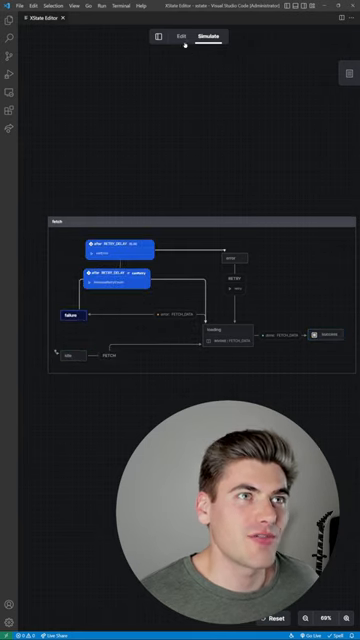
left_click(184, 36)
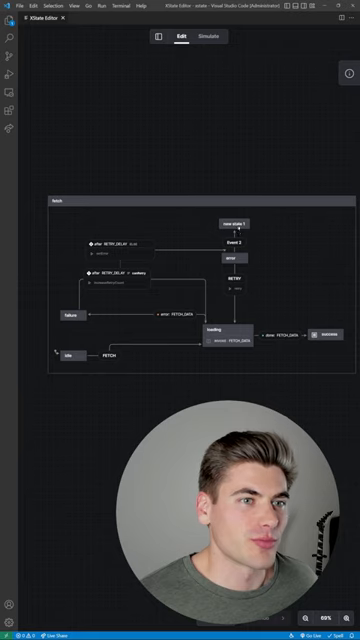